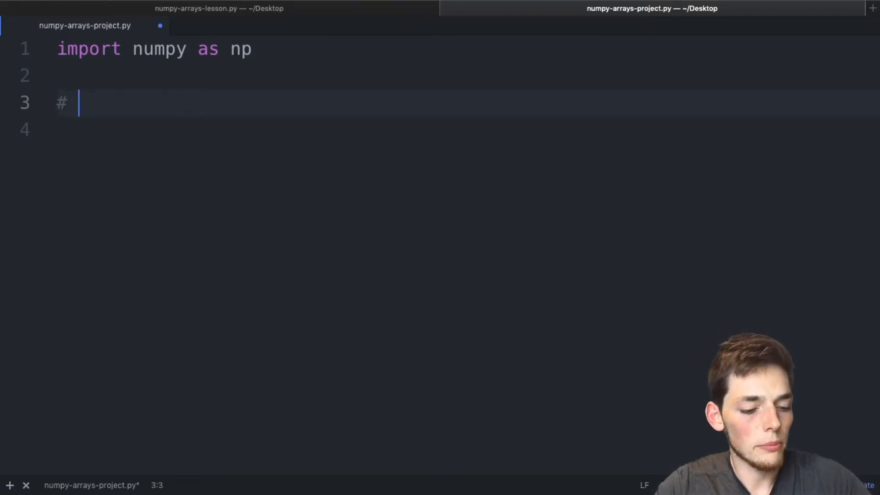
# - Write the '# 3x3' comment and move to the line below it
pyautogui.write('3x3')
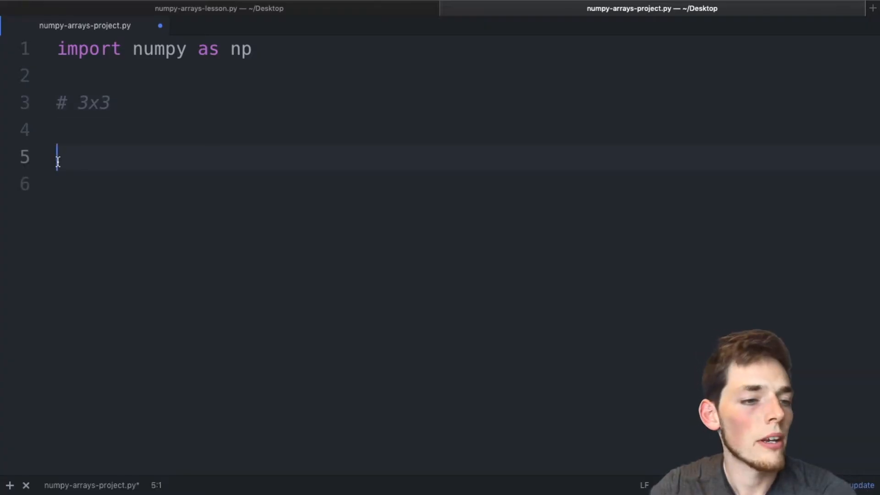
pyautogui.click(84, 103)
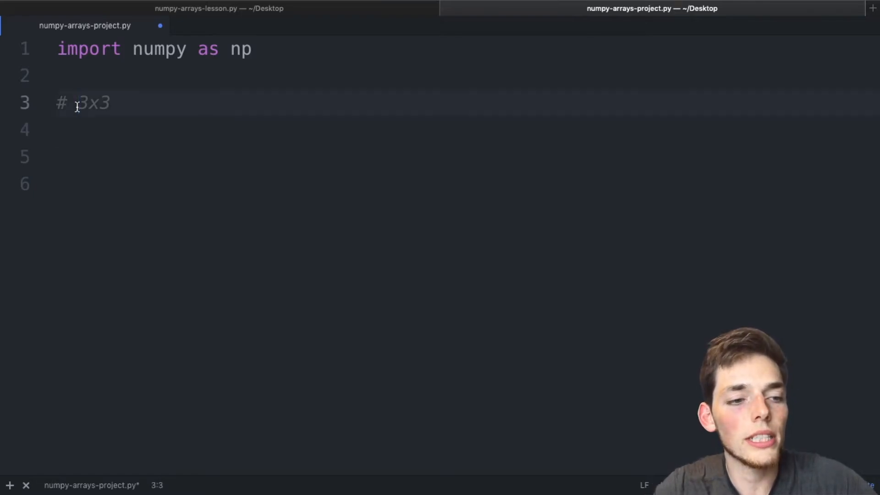
pyautogui.press('Enter')
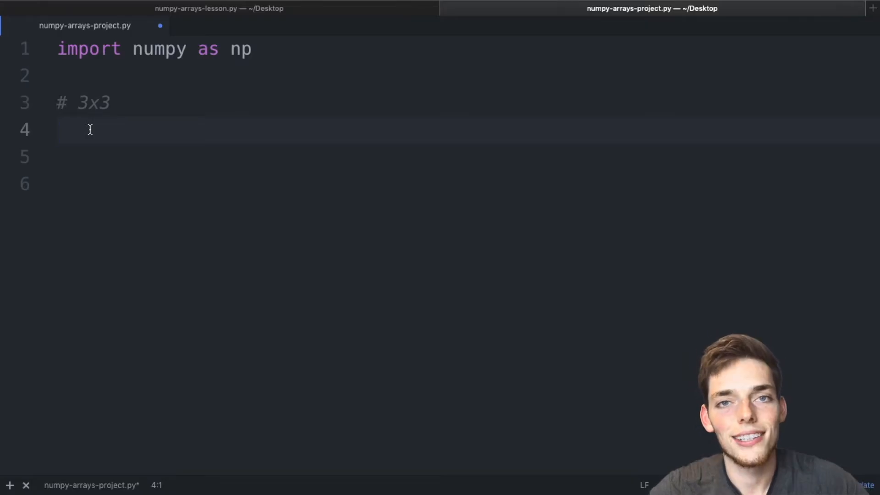
# - Define seq_a = [1,2,3], seq_b = [4,5,6] and seq_c = [7,8,9]
pyautogui.write('seq_a')
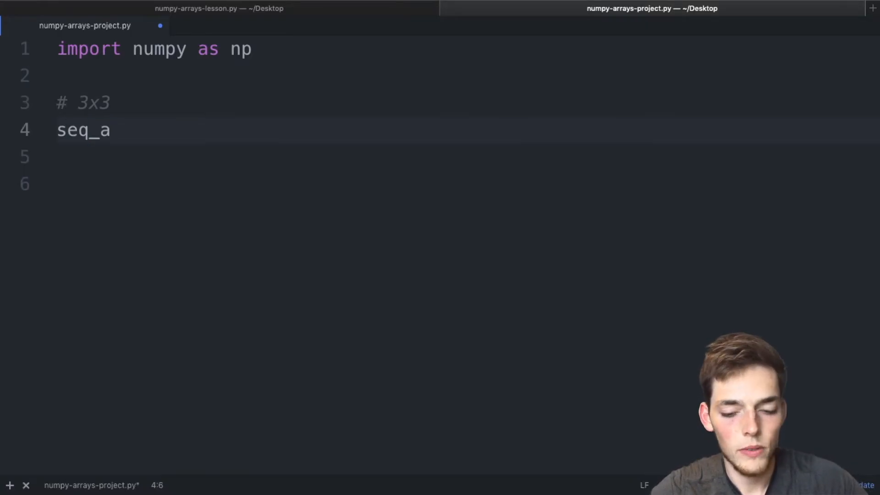
pyautogui.write('= []')
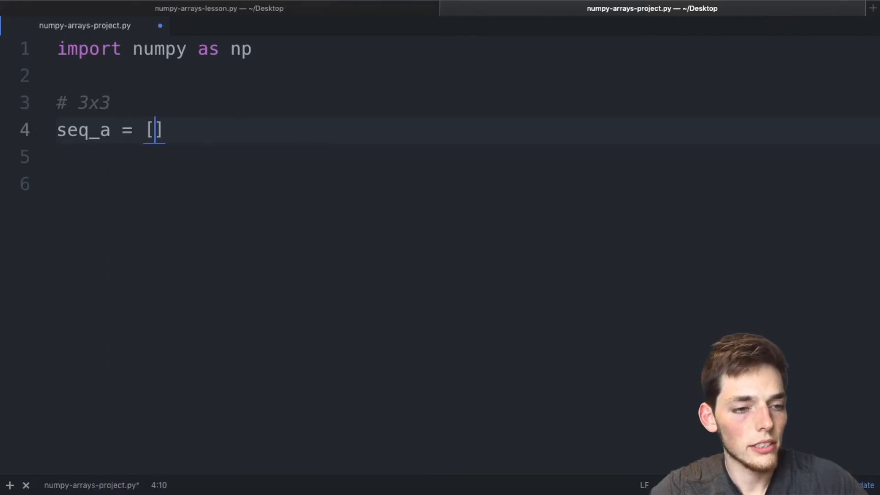
pyautogui.write('1,2,3')
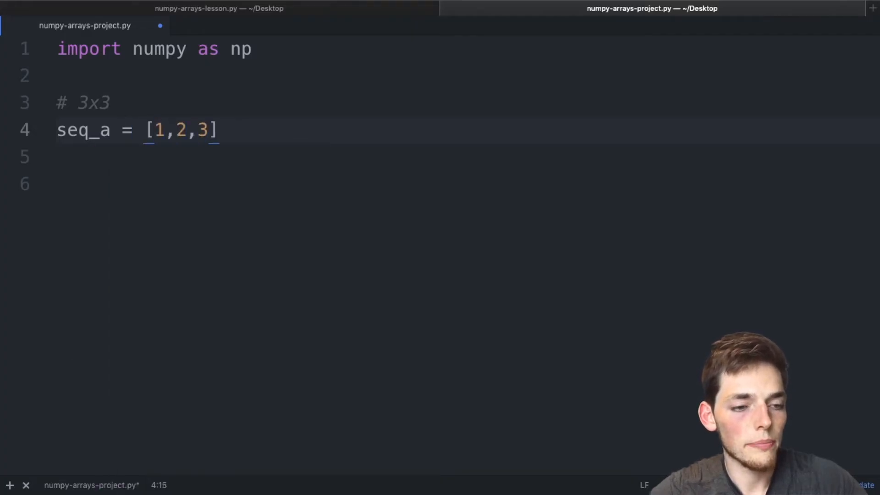
pyautogui.write('seq_b')
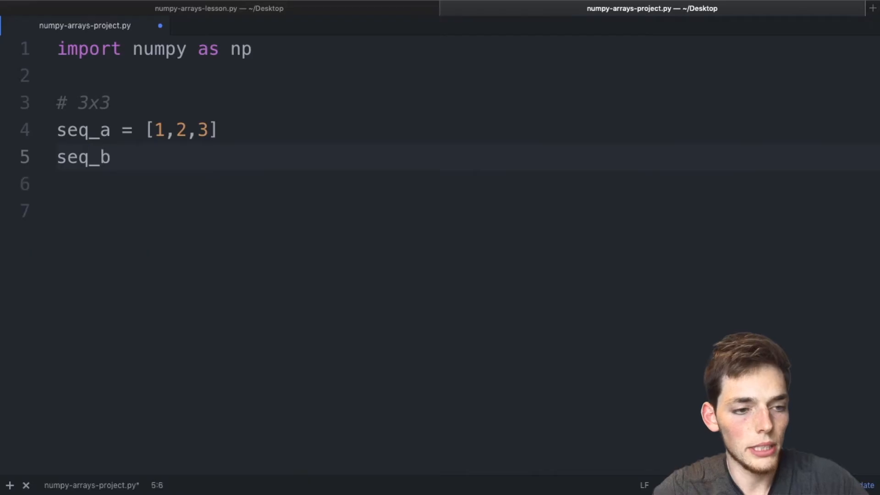
pyautogui.write('= []')
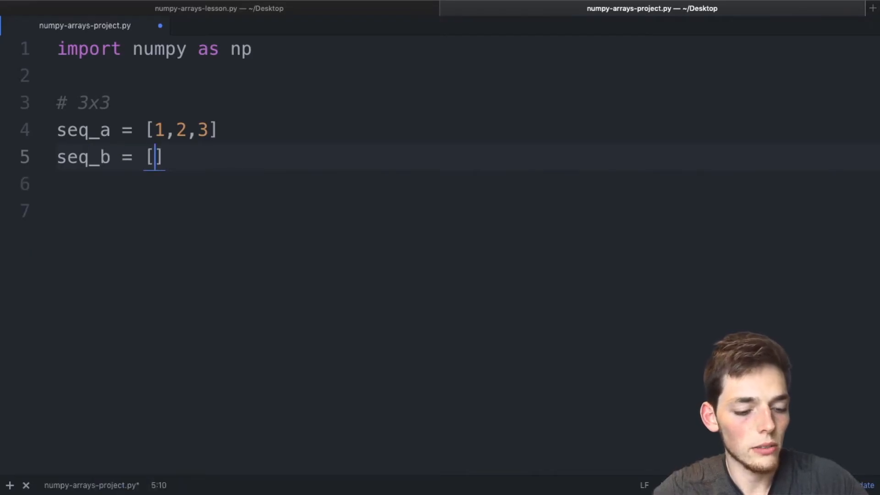
pyautogui.write('4,5,6,')
pyautogui.click(468, 184)
pyautogui.write('s')
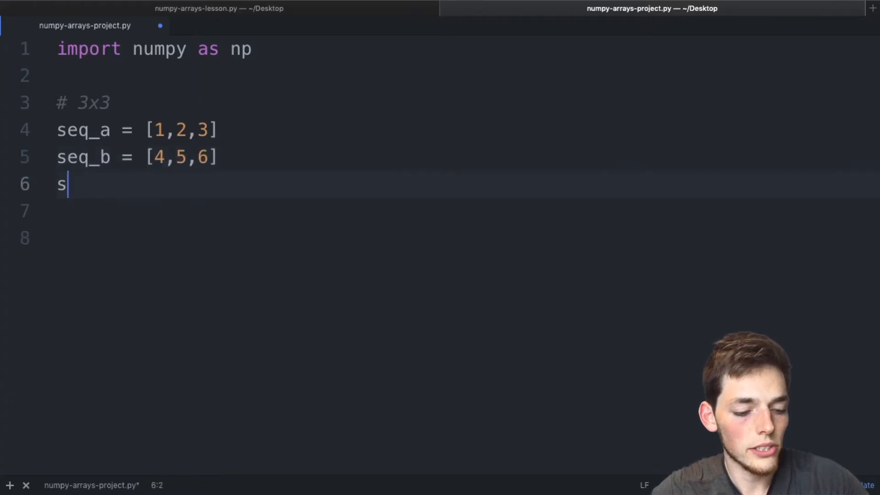
pyautogui.write('eq_c =')
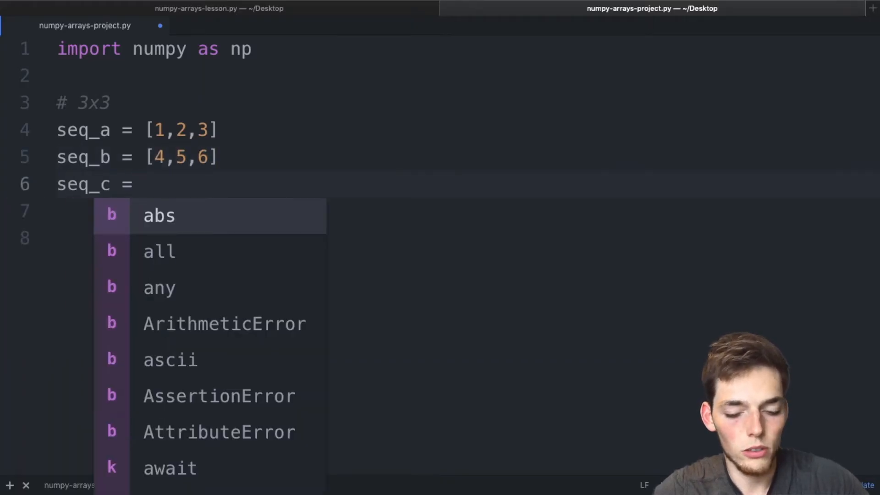
pyautogui.write('[7,8,]')
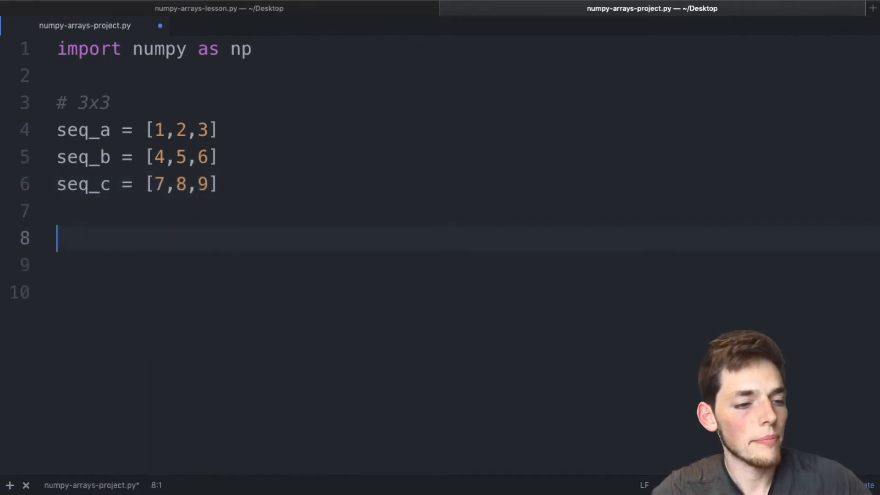
# - Build array_abc = np.array([seq_a, seq_b, seq_c]) from the three lists
pyautogui.write('array')
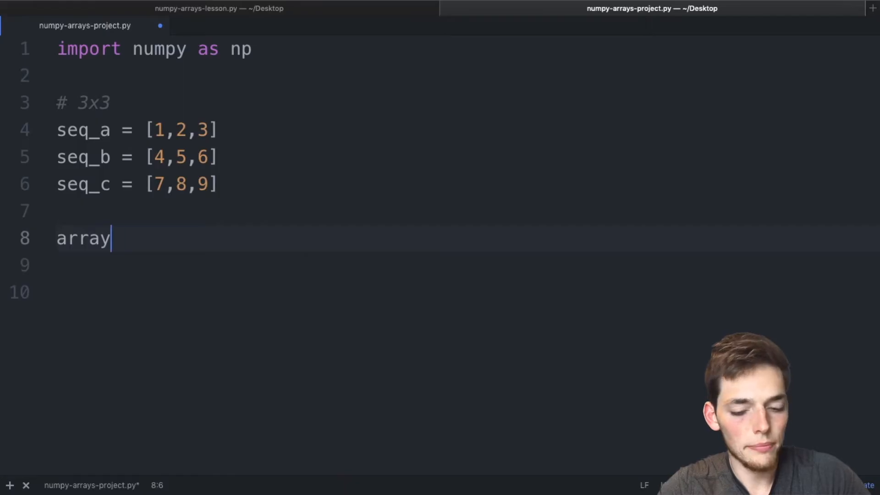
pyautogui.write('_abc =')
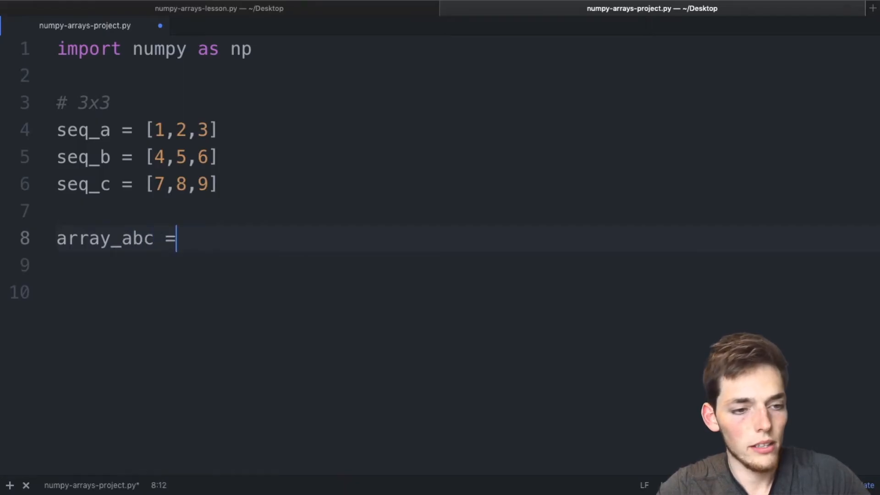
pyautogui.write('np')
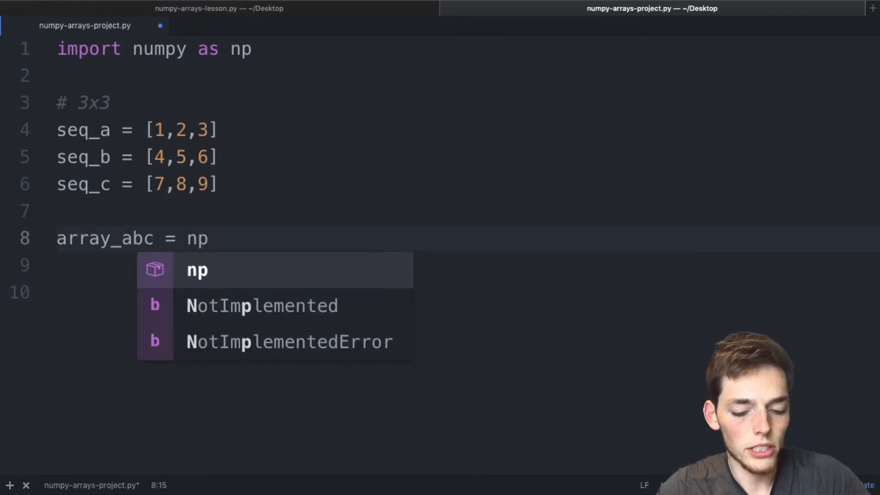
pyautogui.write('.array')
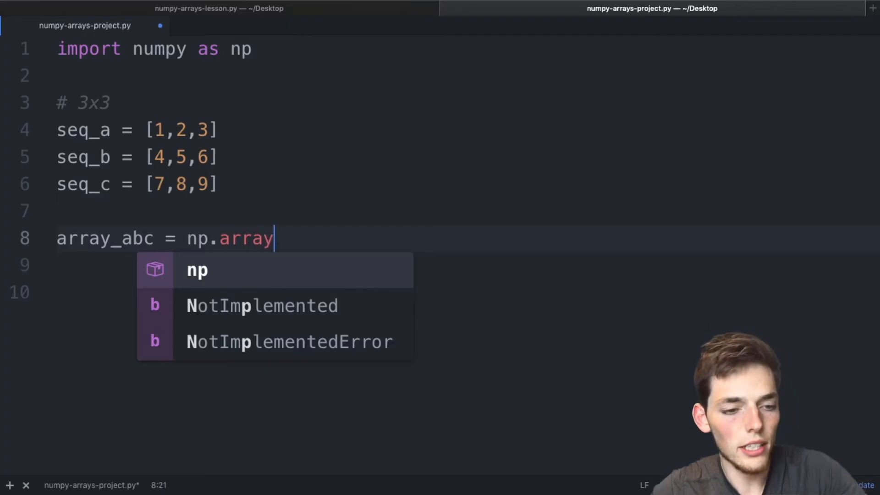
pyautogui.write('()')
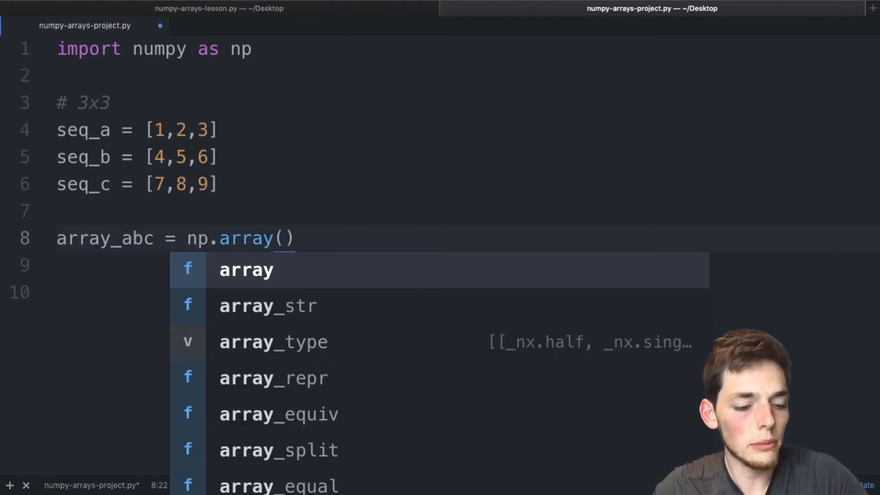
pyautogui.write('seq_a,')
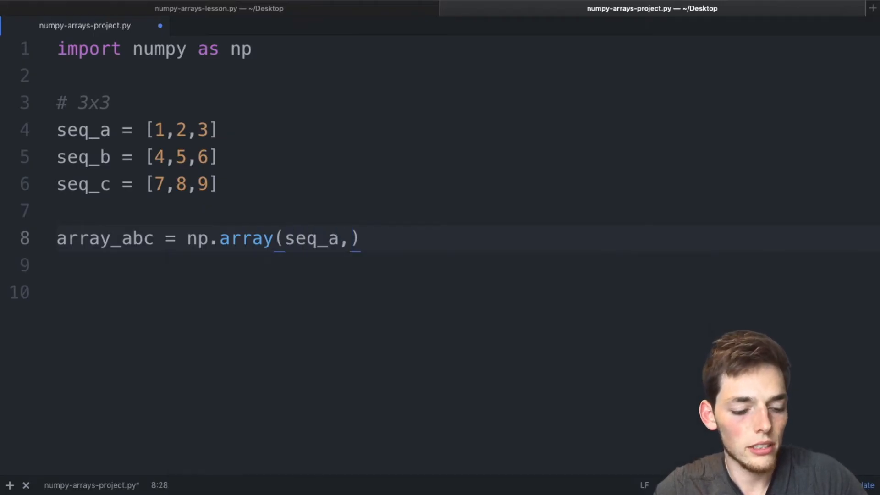
pyautogui.write('seq_b')
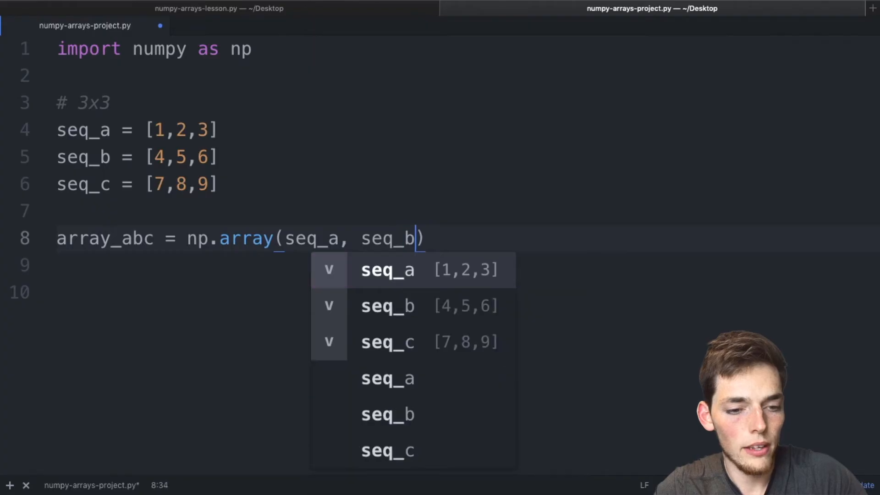
pyautogui.write(', seq_c')
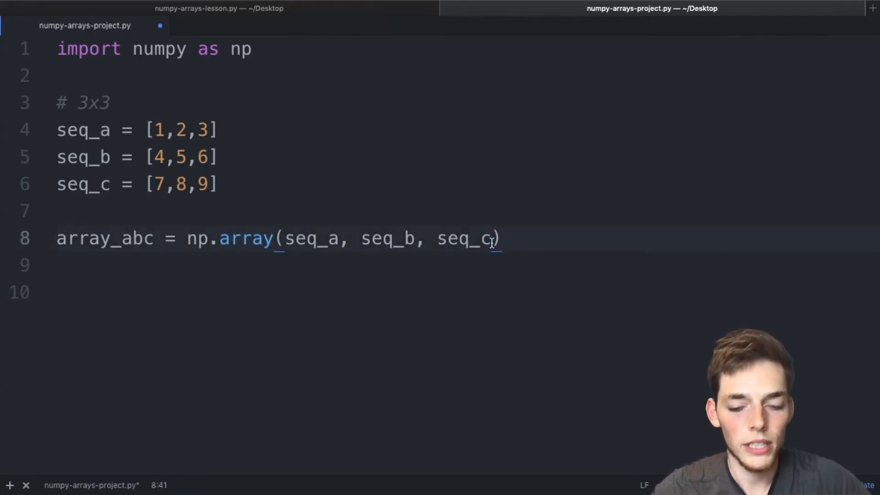
pyautogui.write(']')
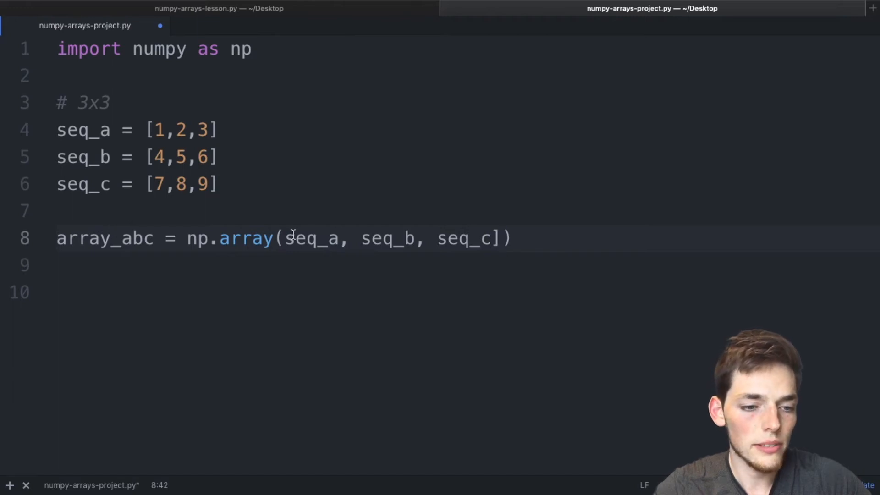
pyautogui.write('[')
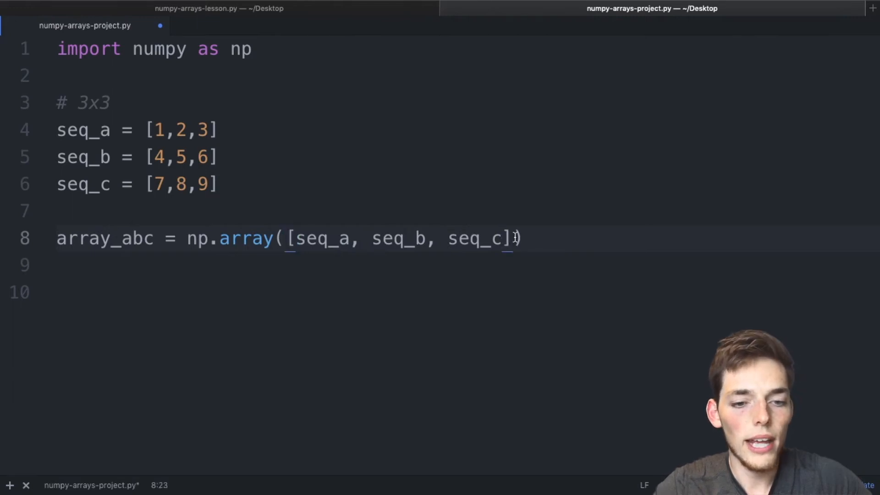
# - Add print(array_abc.shape) below the array definition
pyautogui.moveTo(292, 239); pyautogui.dragTo(511, 239)
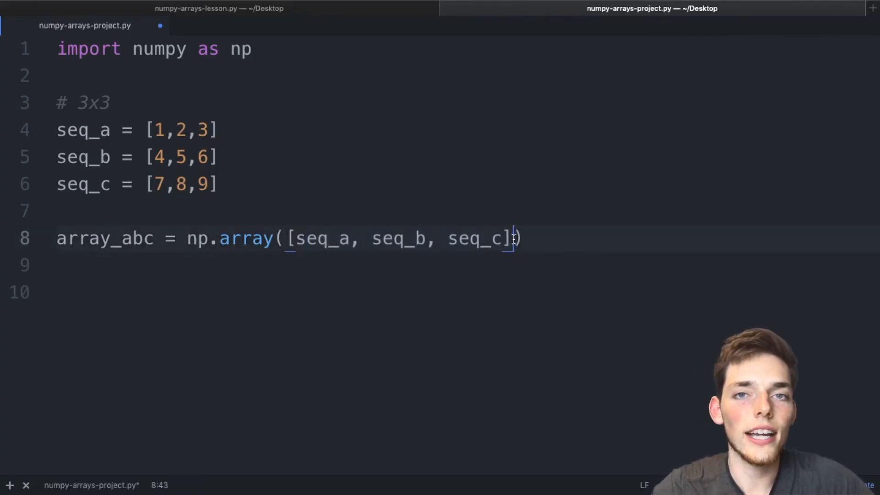
pyautogui.write('print')
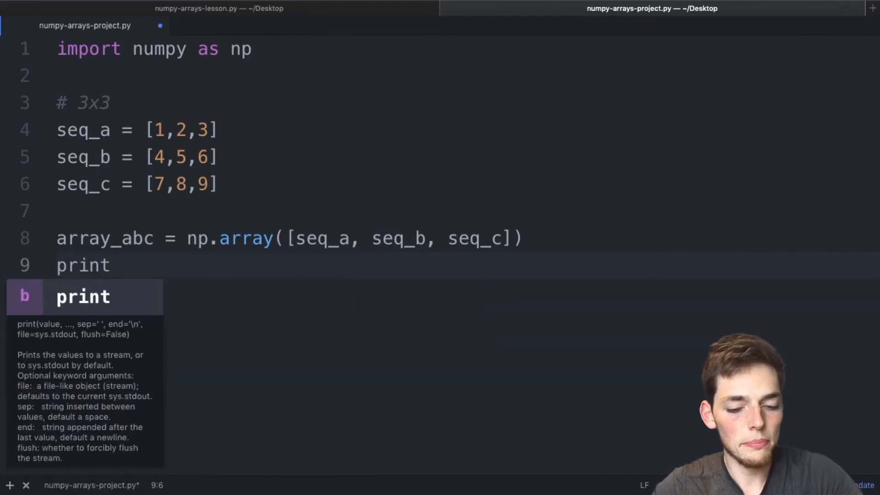
pyautogui.write('(array_a')
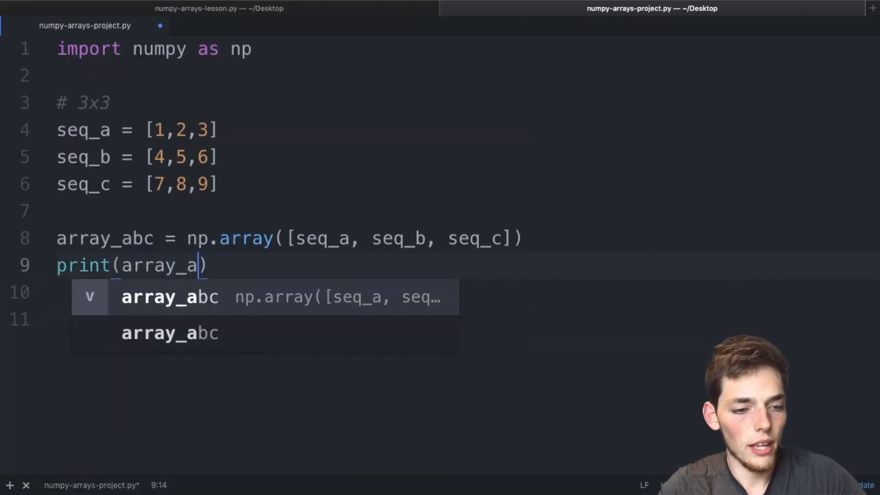
pyautogui.write('bc.shape')
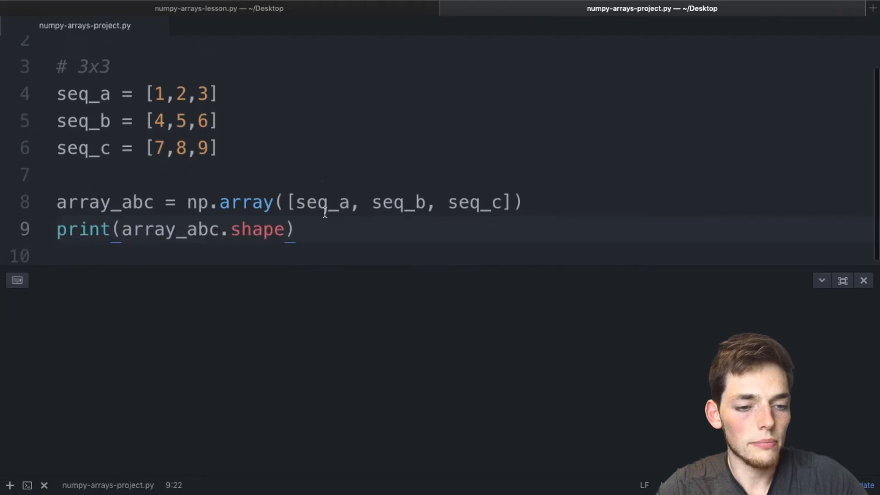
# - Run python3 numpy-arrays-project.py so the terminal prints shape (3, 3)
pyautogui.write('python3 numpy-a')
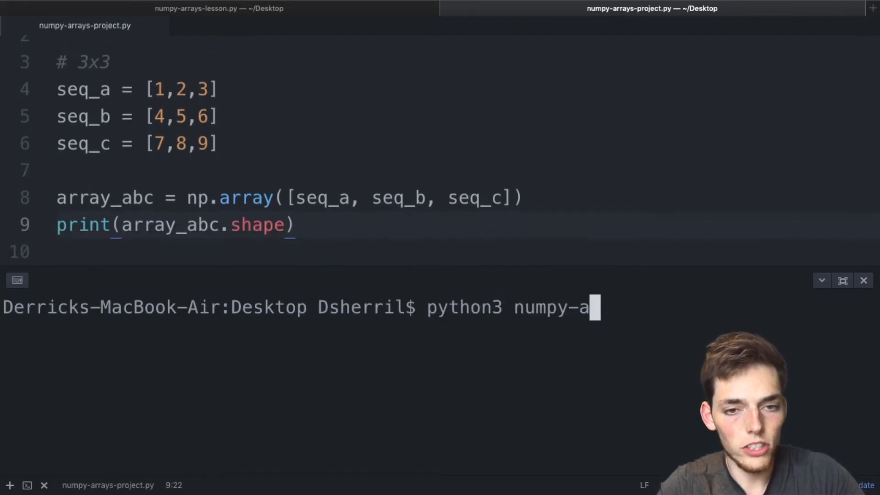
pyautogui.write('rrays-project.py')
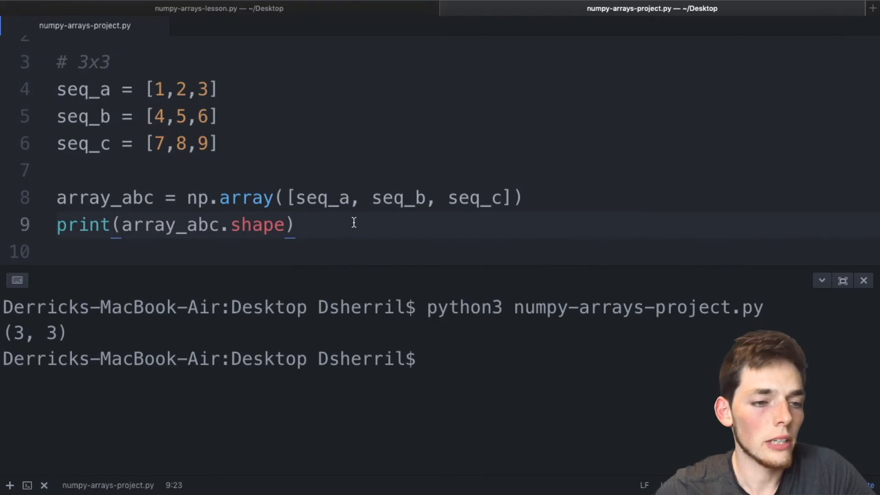
# - Add seq_d = [10,11,12] and append seq_d to the np.array call for shape (4, 3)
pyautogui.click(221, 144)
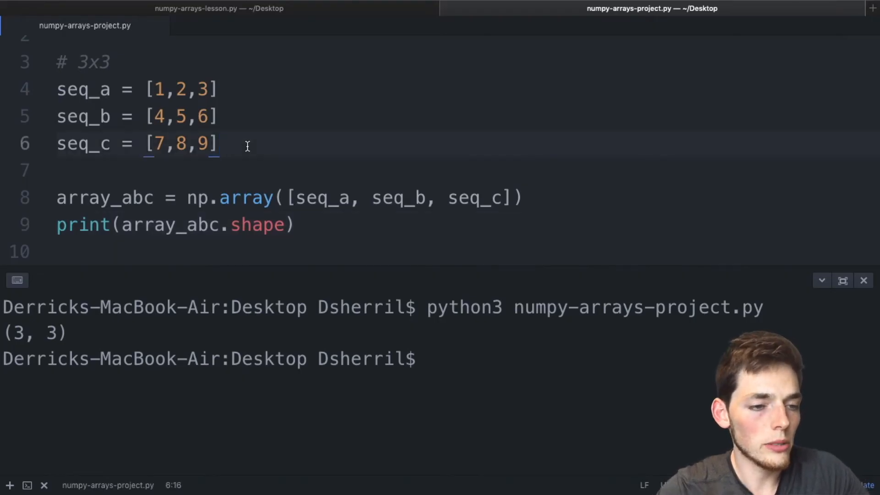
pyautogui.write('seq_d = [')
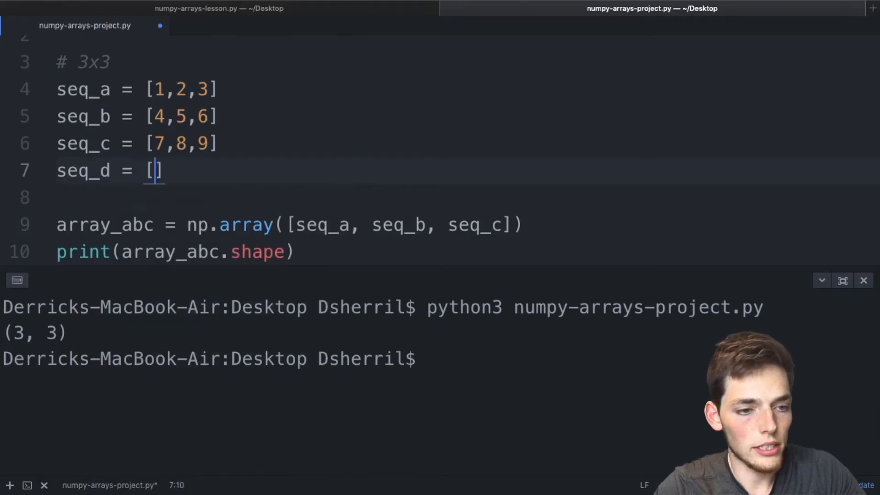
pyautogui.write('10,11')
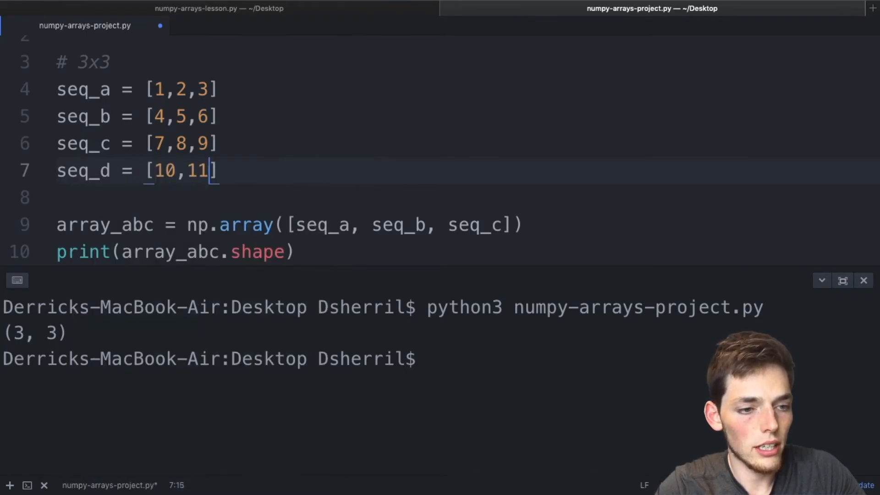
pyautogui.write(',12')
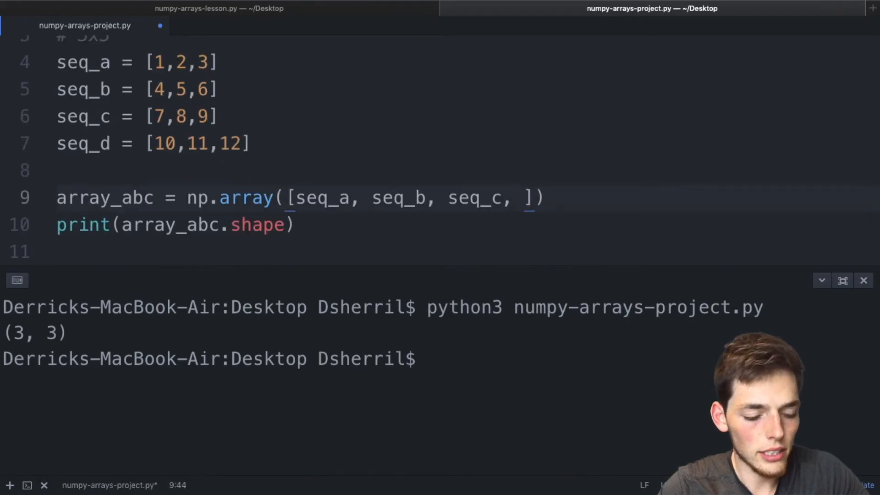
pyautogui.write('seq_')
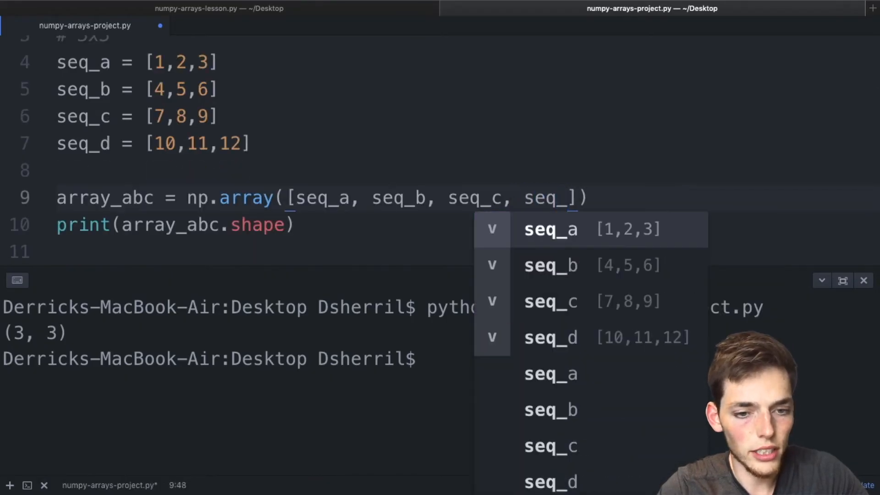
pyautogui.write('d')
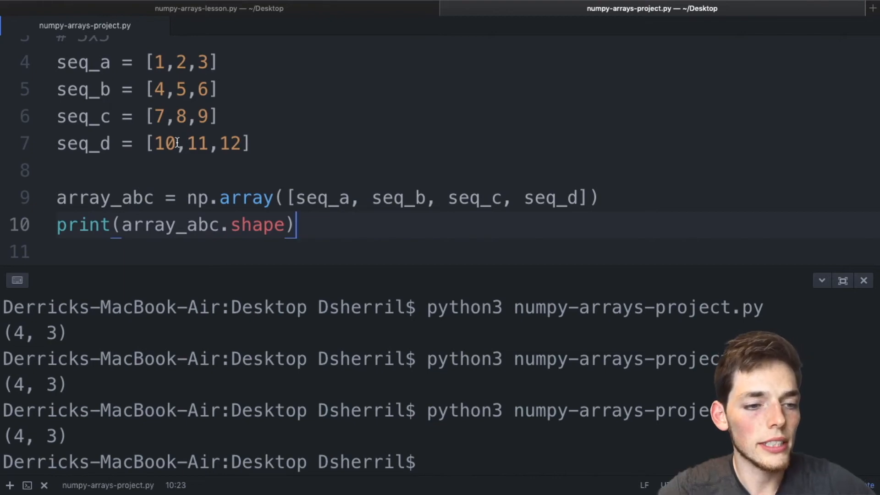
# - Change seq_d to hold 10.5, 11.5, 12.5
pyautogui.write('.5')
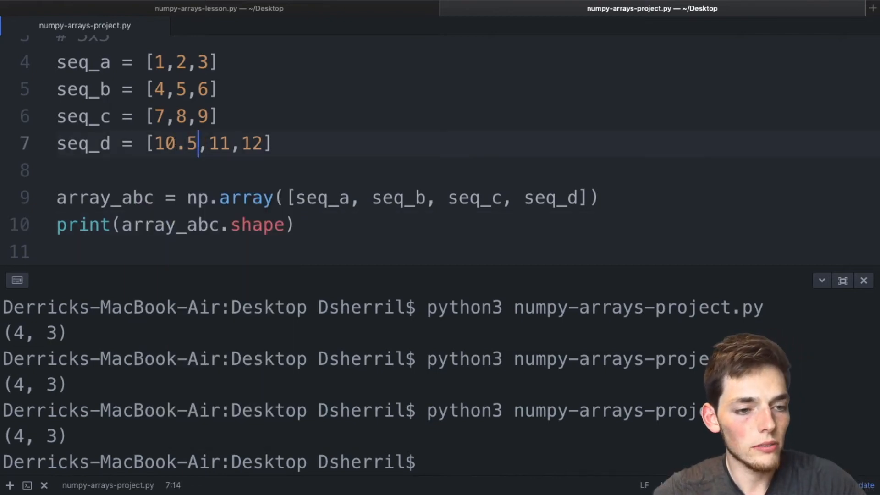
pyautogui.write('.5')
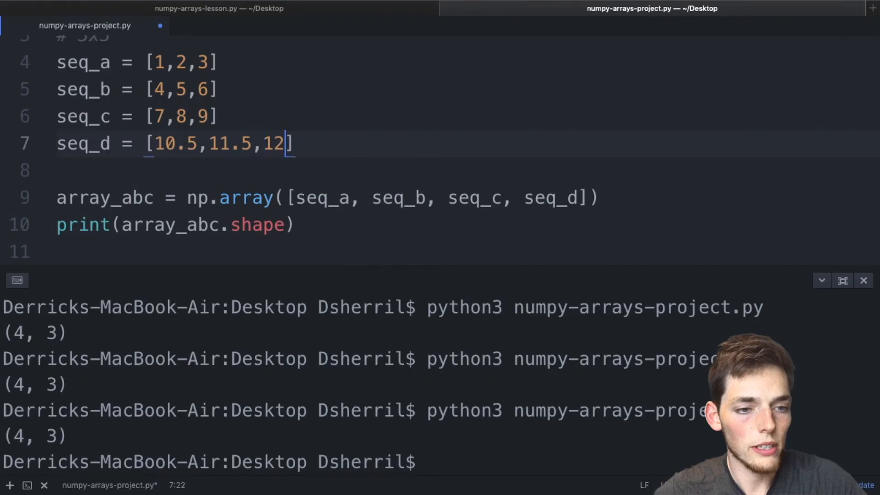
pyautogui.write('.5')
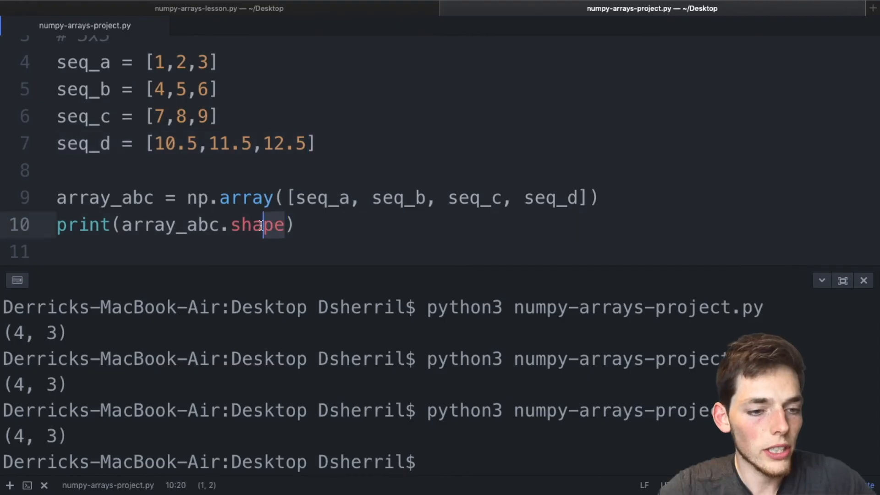
# - Drop .shape so the whole float array is printed, and select the terminal output
pyautogui.press('backspace')
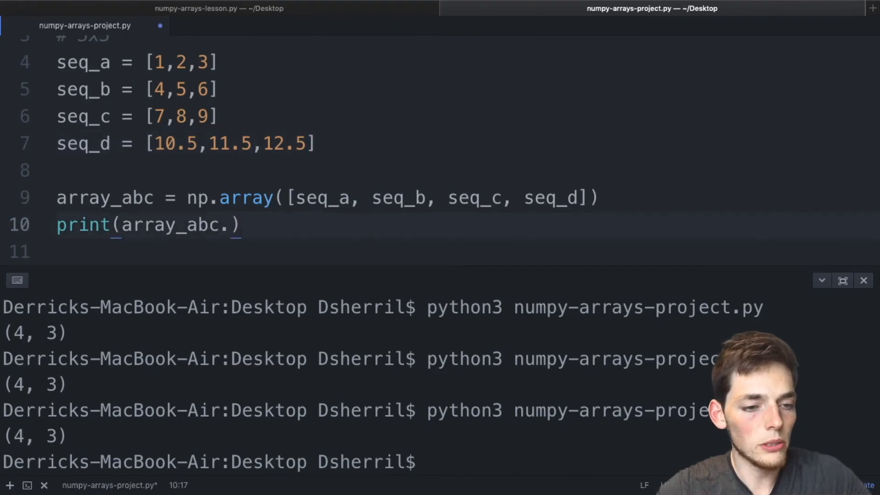
pyautogui.press('Backspace')
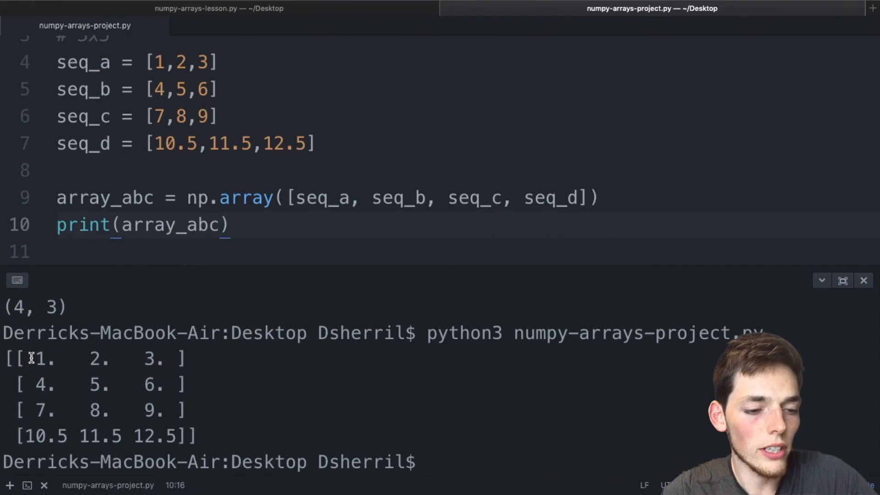
pyautogui.moveTo(32, 359); pyautogui.dragTo(180, 410)
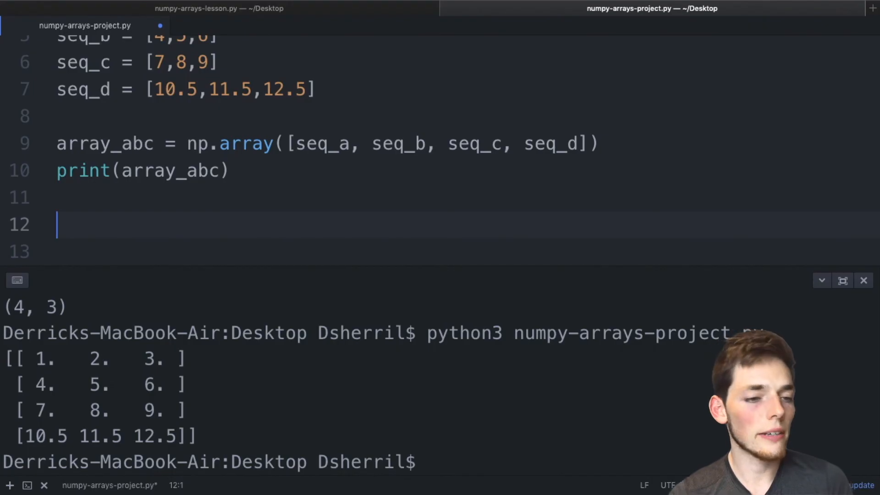
# - Start a new line array_d = np.array( with the argument left empty
pyautogui.write('array_d = np')
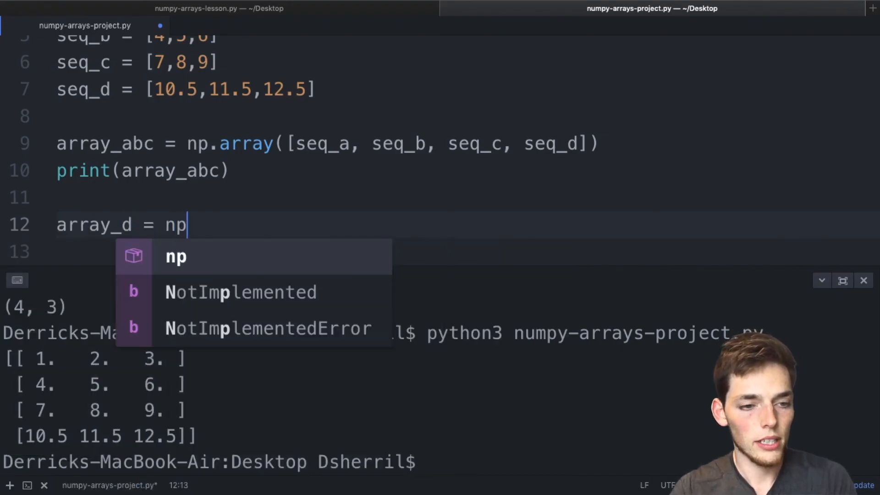
pyautogui.write('.array')
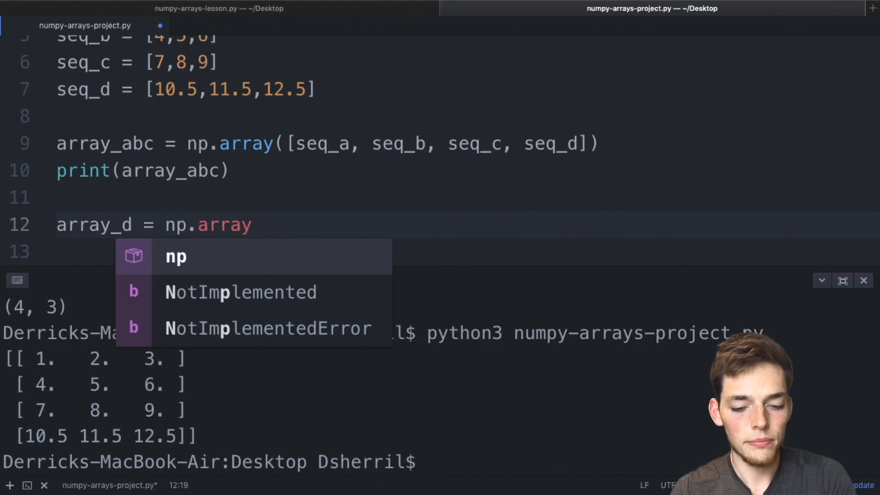
pyautogui.write('(')
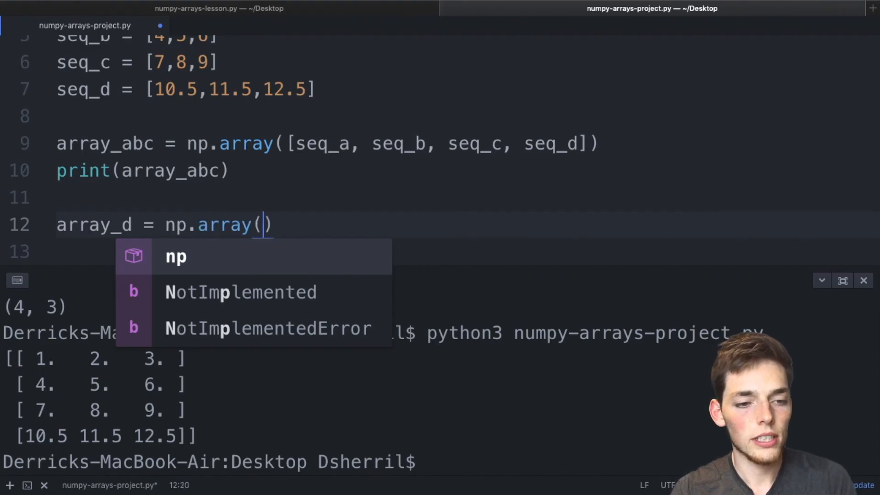